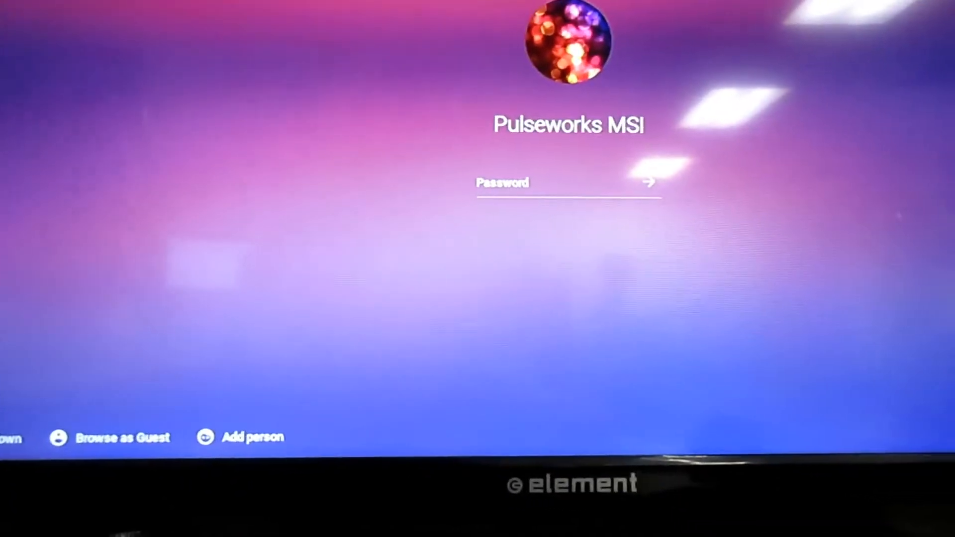
# Step: Sign in to Chrome OS with the account password to reach the desktop
pyautogui.write('password')
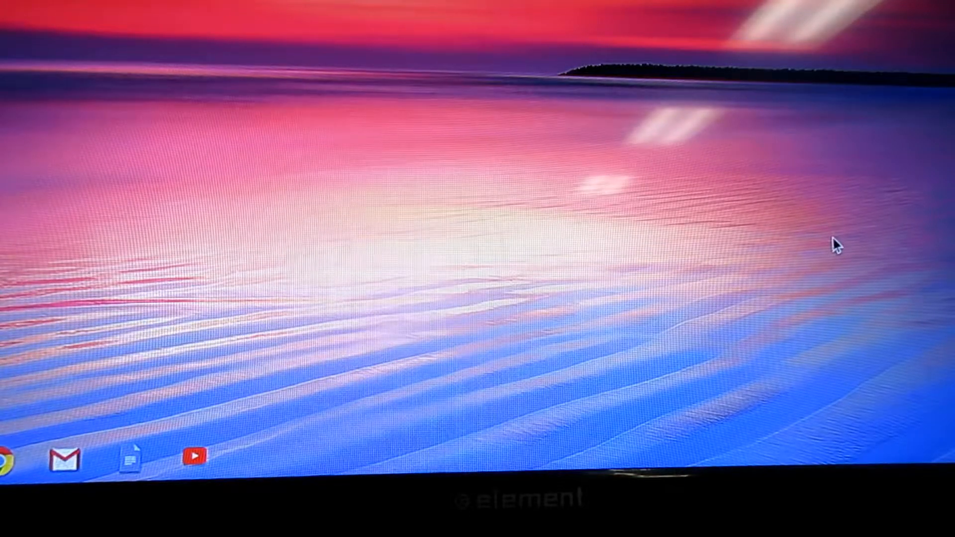
pyautogui.moveTo(422, 282)
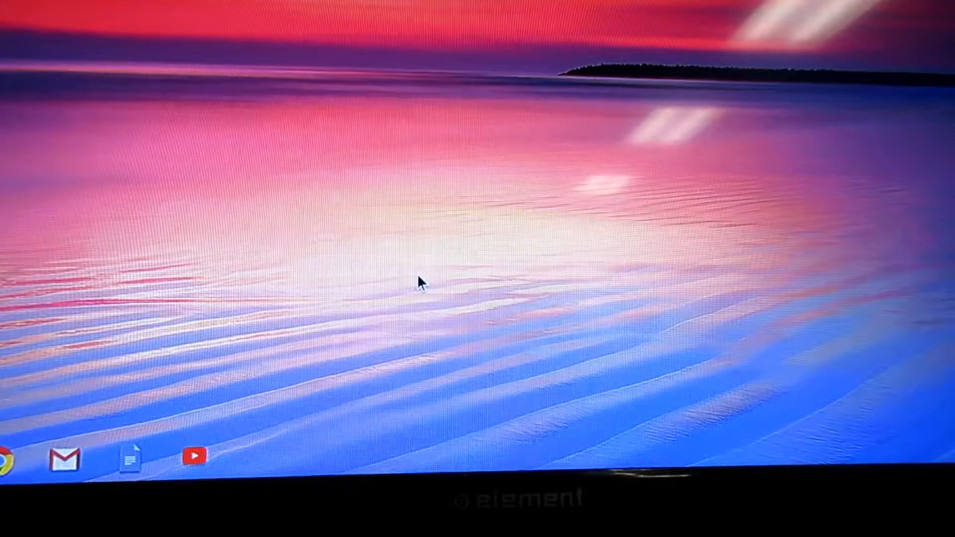
pyautogui.moveTo(196, 270)
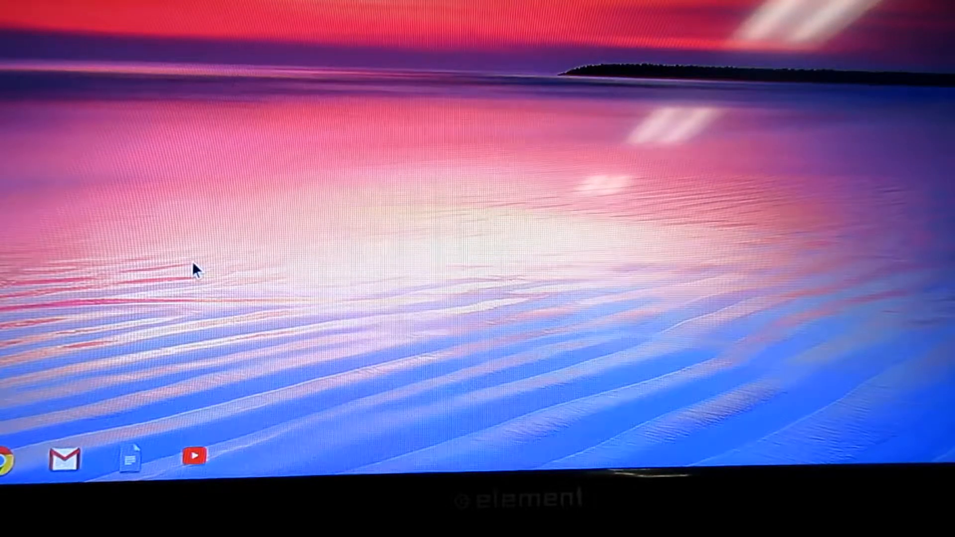
pyautogui.moveTo(139, 284)
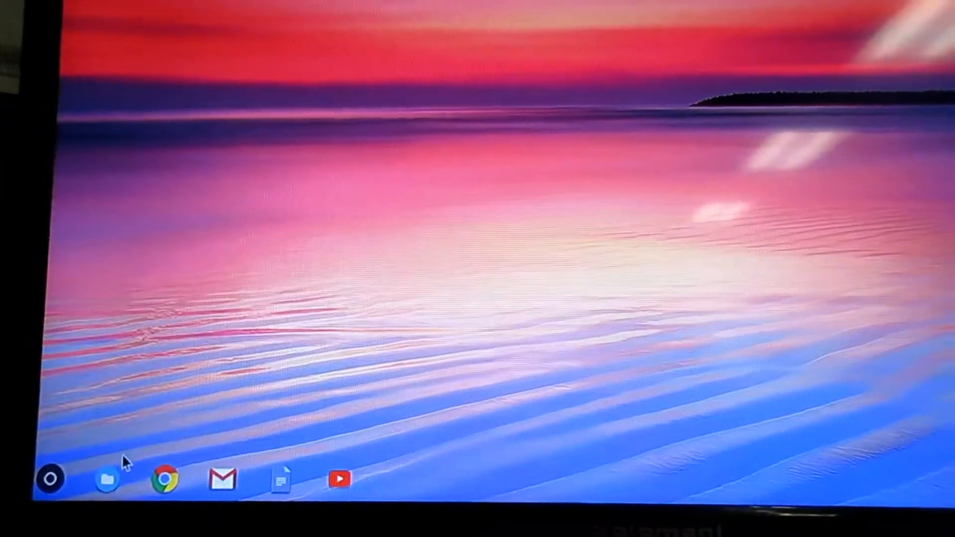
# Step: Show the ride film MP4 videos in the Files app's Downloads folder
pyautogui.click(108, 479)
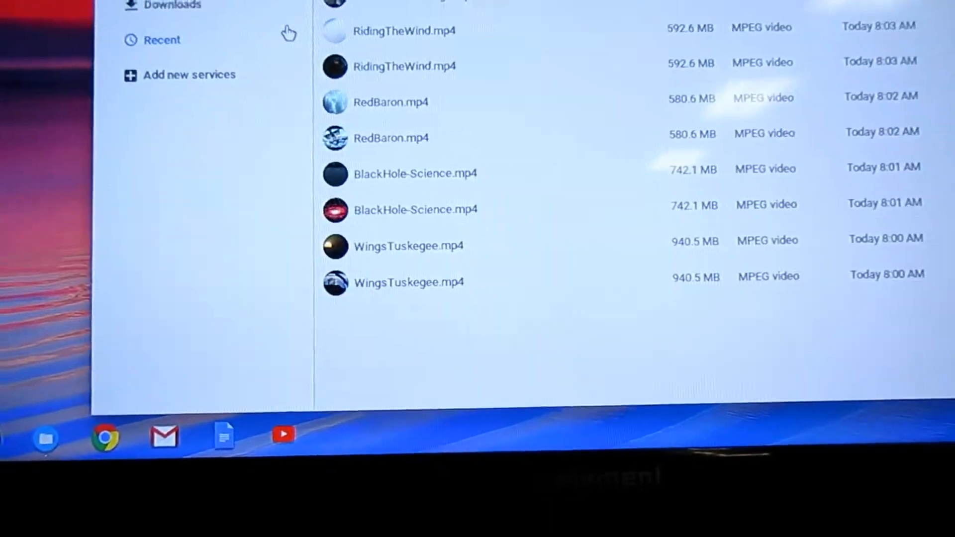
pyautogui.scroll(3)
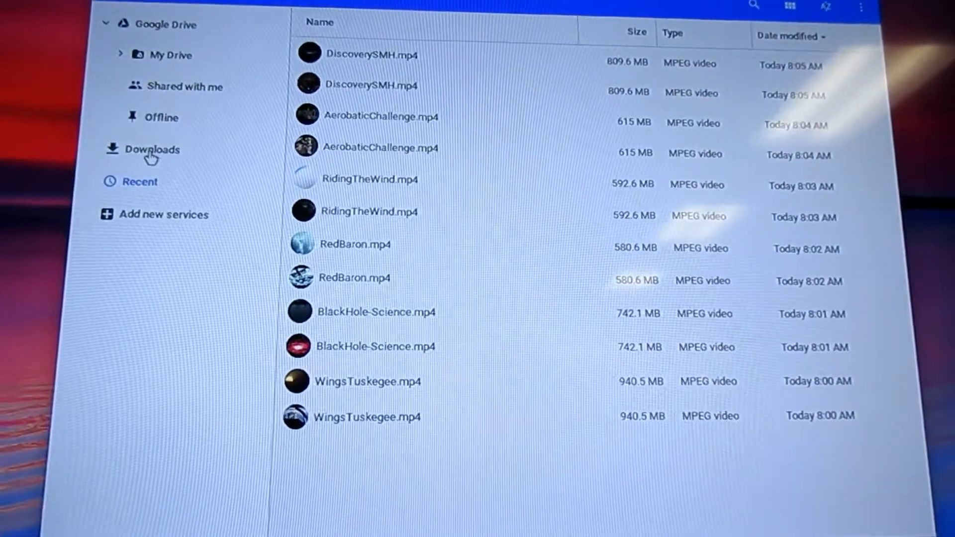
pyautogui.click(153, 151)
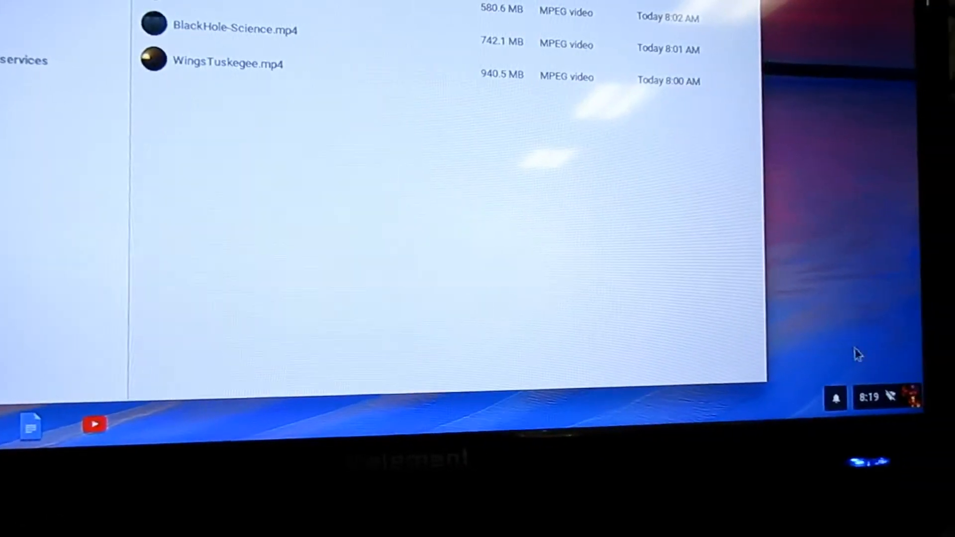
# Step: Toggle Wi-Fi from the system status area's network settings
pyautogui.click(867, 397)
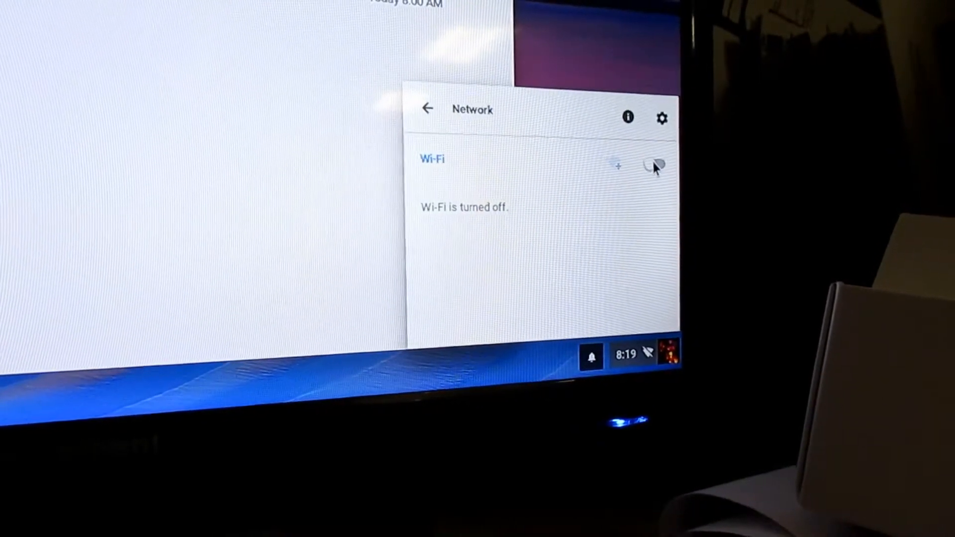
pyautogui.click(653, 165)
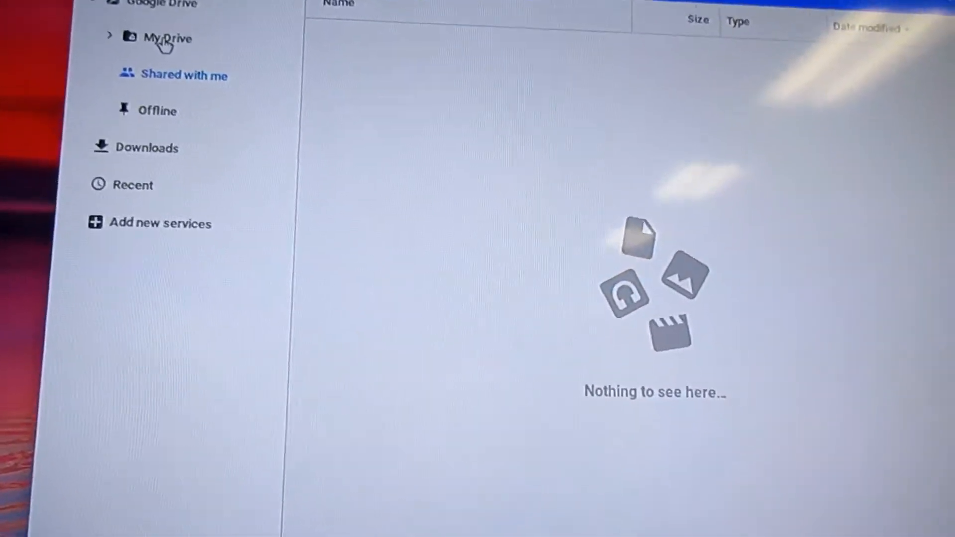
# Step: Browse My Drive and open the RideFilms for ADA folder
pyautogui.click(164, 38)
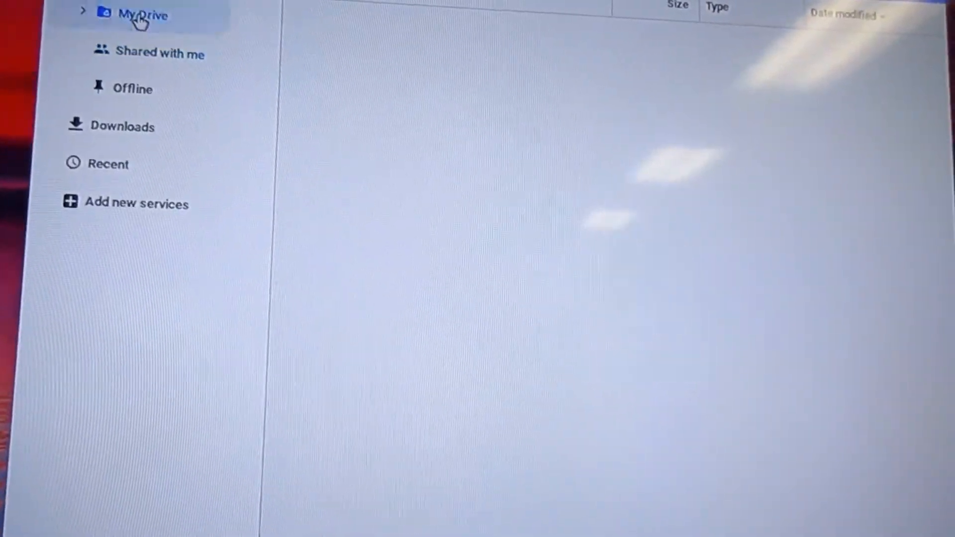
pyautogui.click(142, 15)
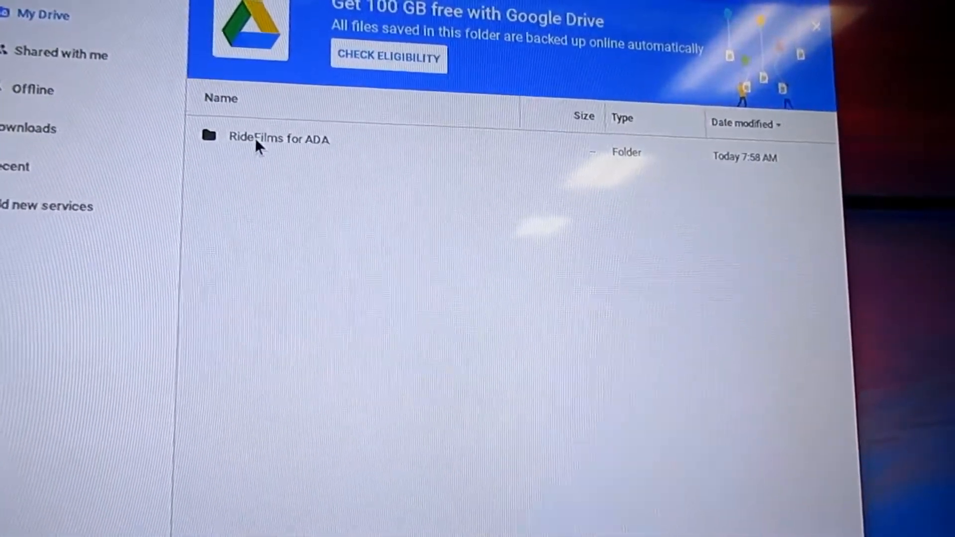
pyautogui.doubleClick(278, 138)
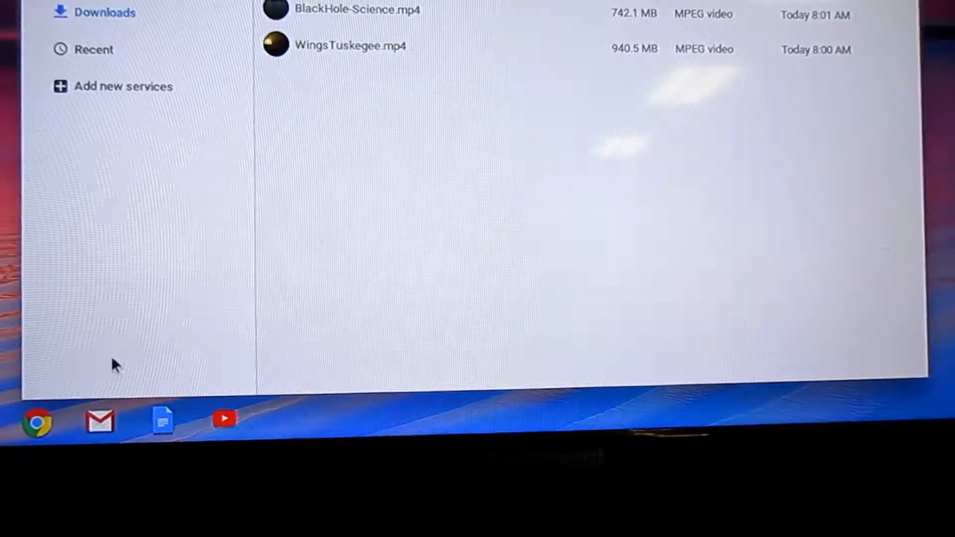
pyautogui.moveTo(219, 352)
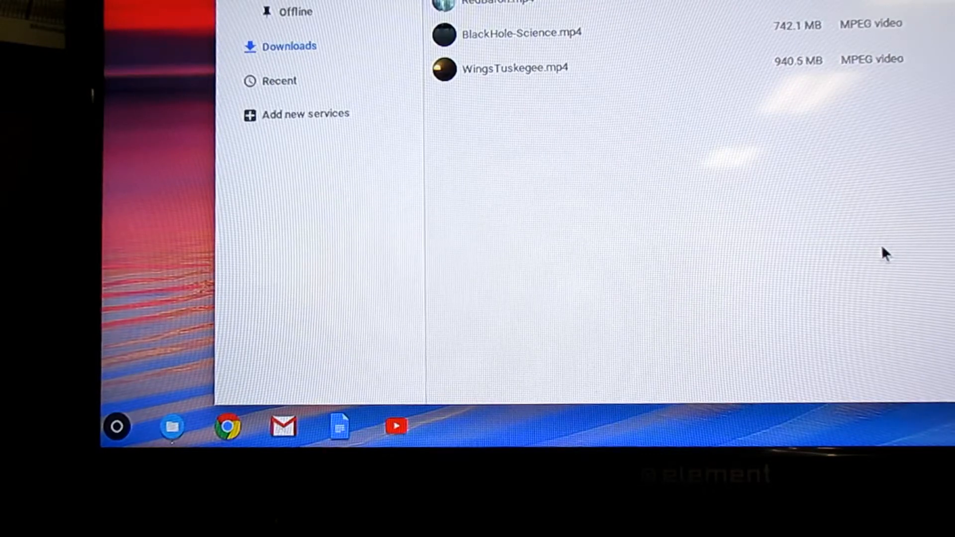
pyautogui.moveTo(803, 231)
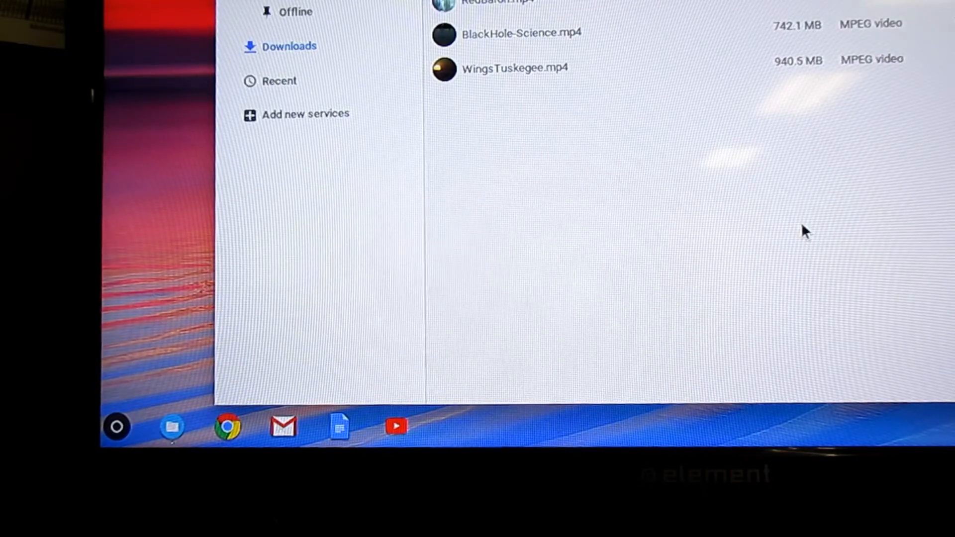